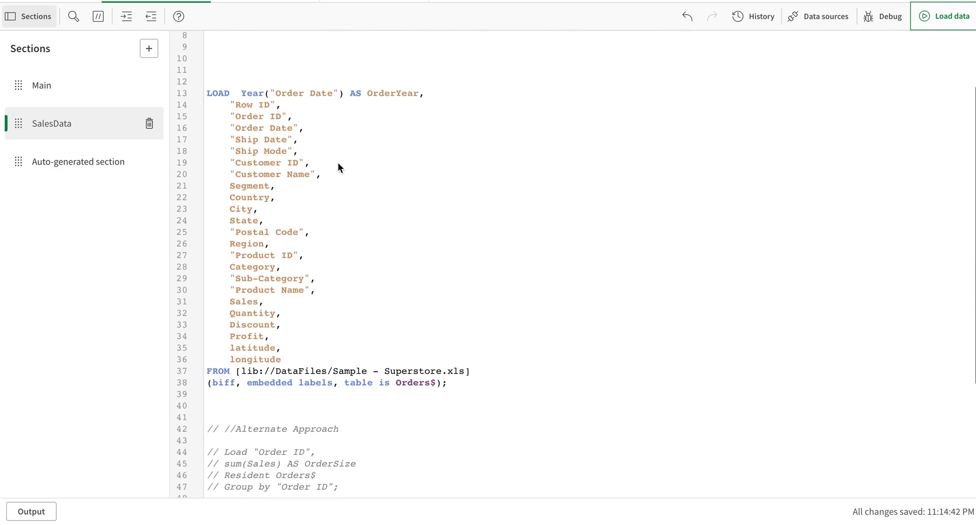
mouse_move(268, 141)
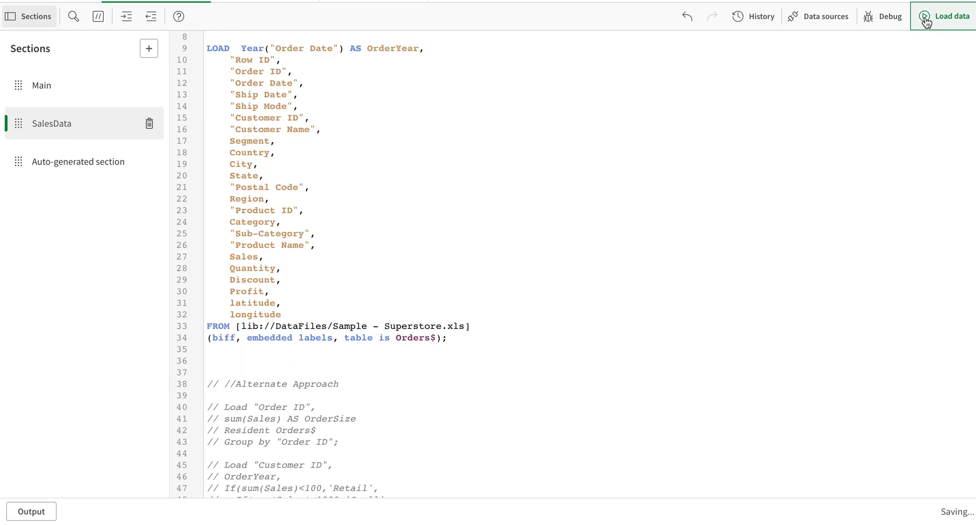
Reload the Superstore orders script and close the successful report after 9,994 rows load
left_click(945, 16)
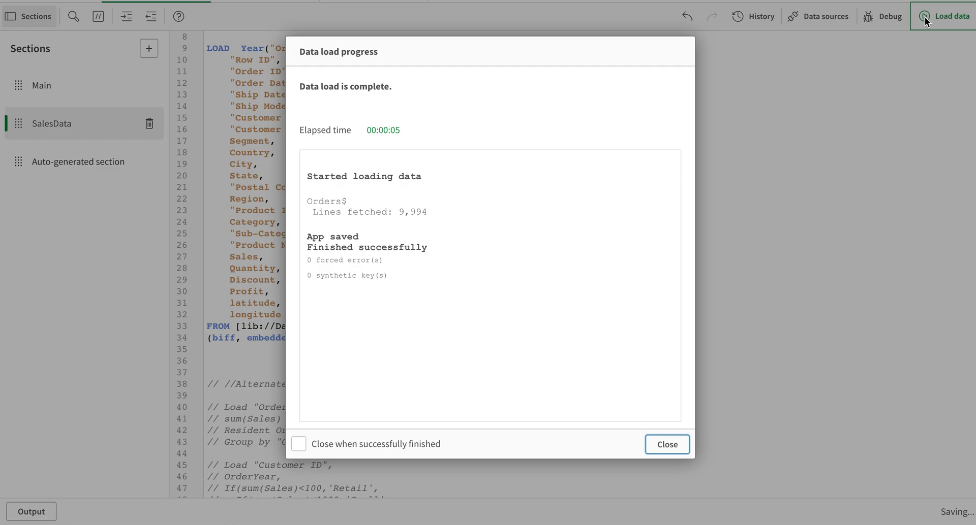
left_click(666, 444)
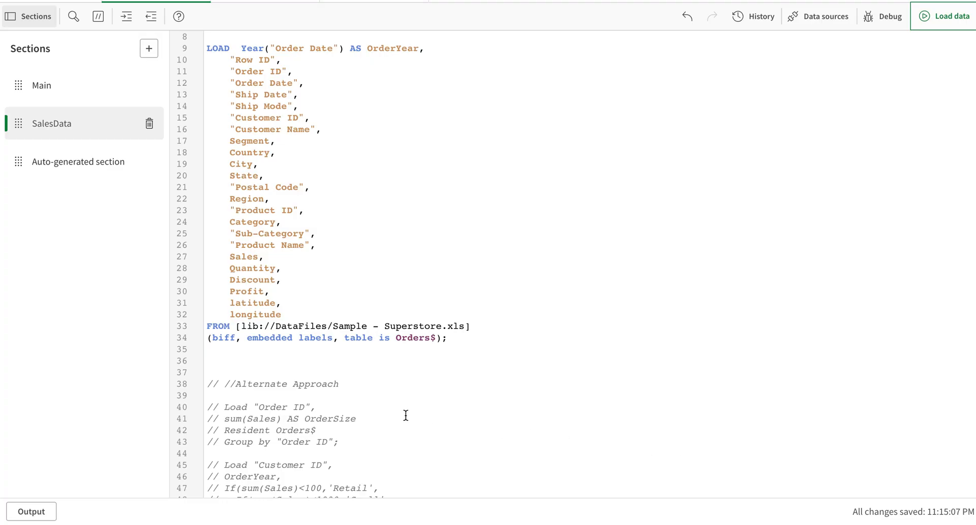
Uncomment the Alternate Approach order size and customer size loads, then reload the data
scroll("down", 3)
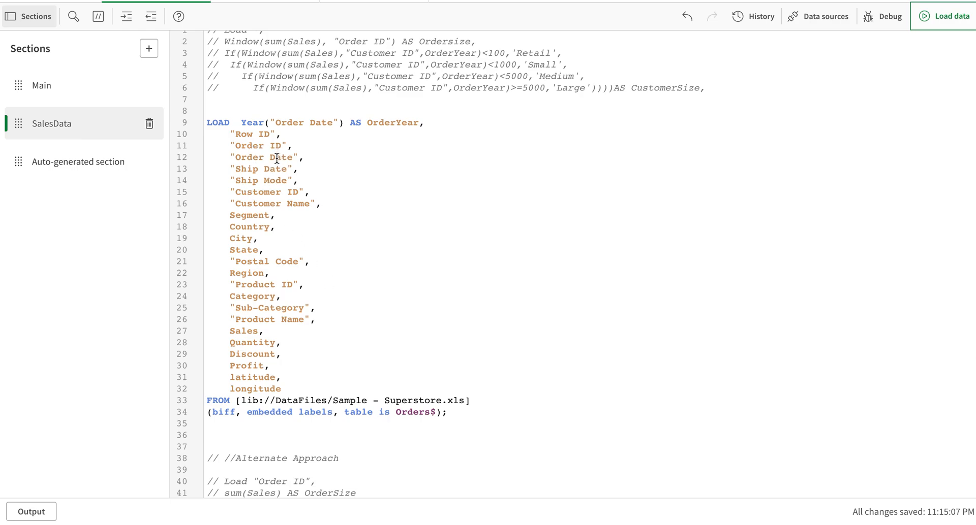
mouse_move(254, 169)
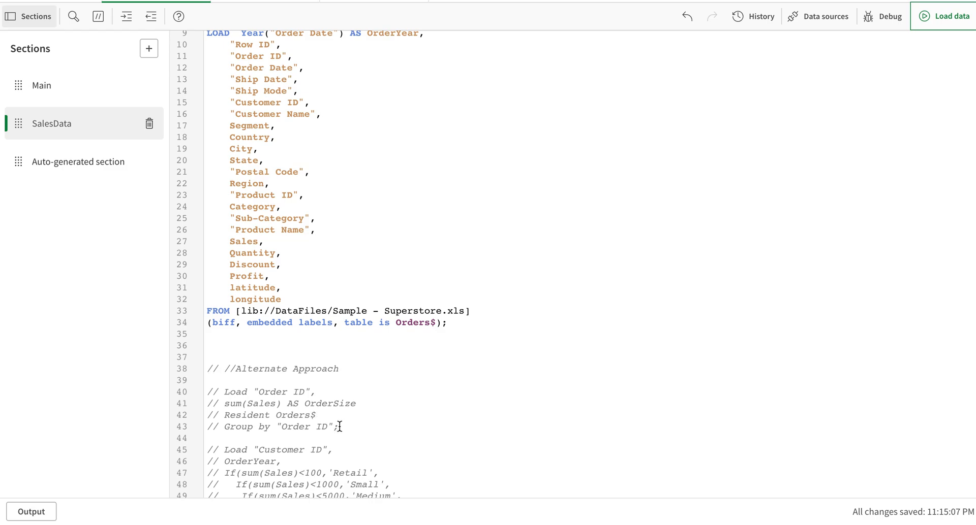
left_click_drag(206, 392, 339, 427)
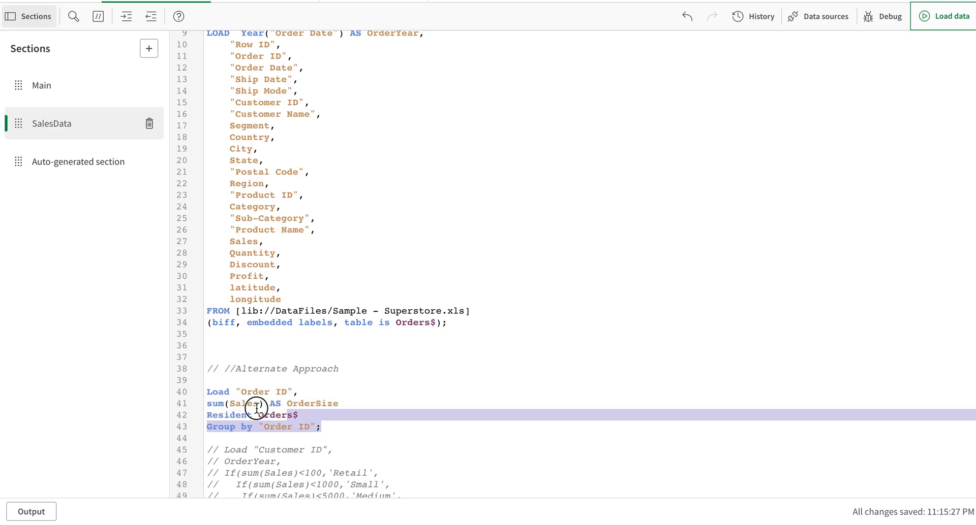
scroll("down", 3)
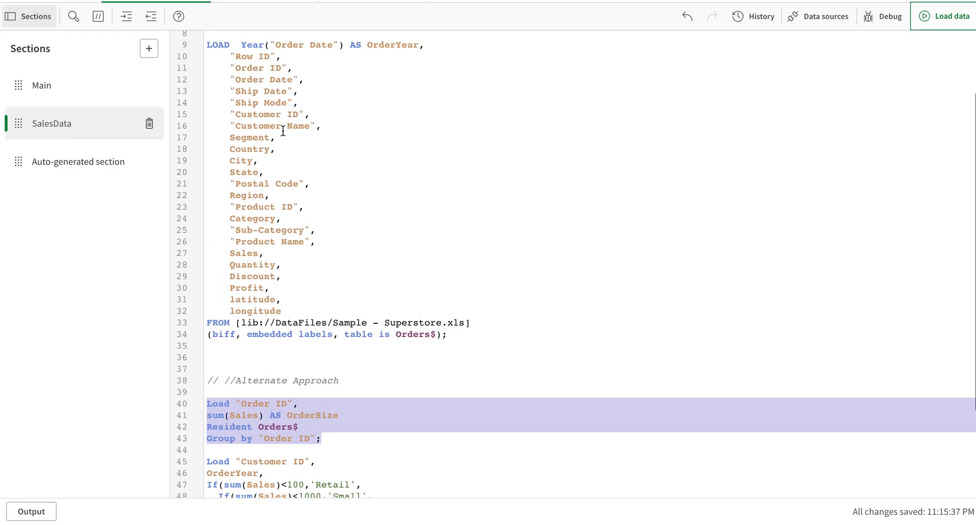
left_click(946, 16)
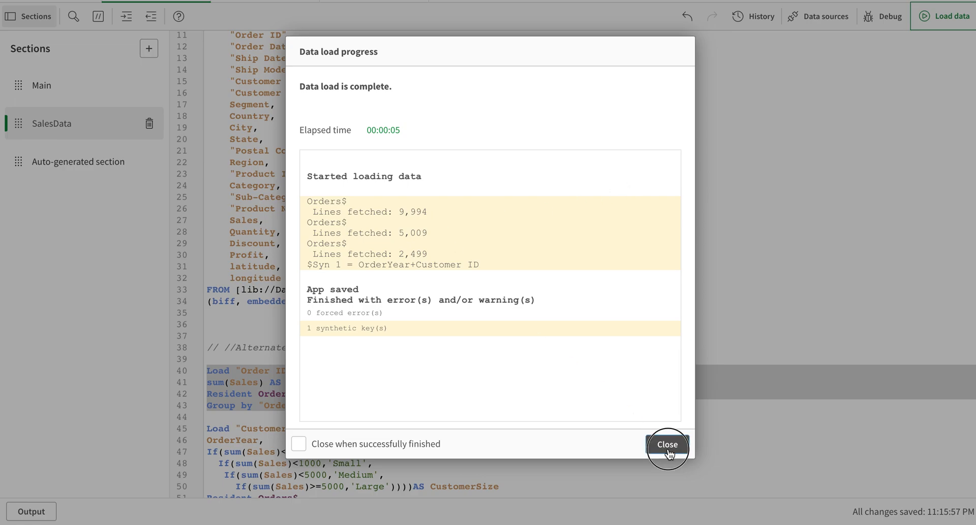
Dismiss the synthetic key load report and open the sheet editor's field list
left_click(668, 445)
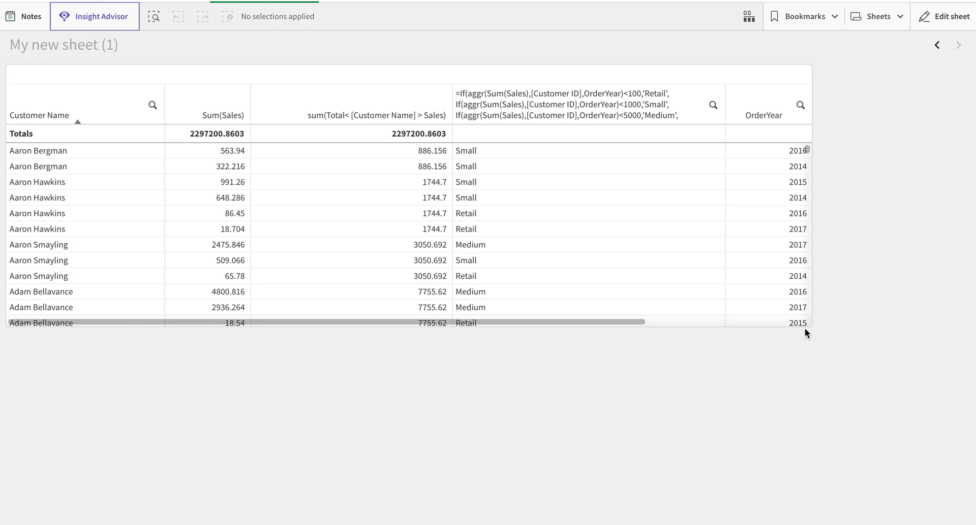
left_click(948, 16)
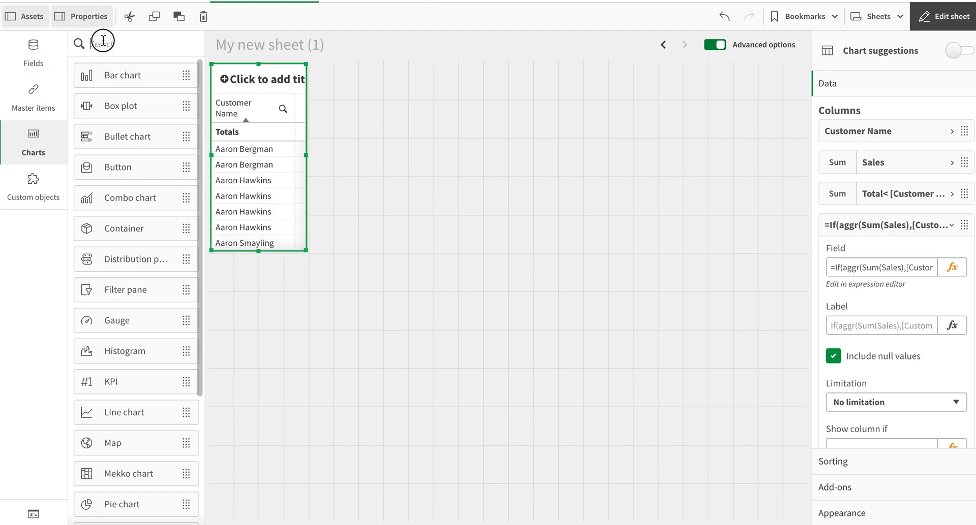
left_click(33, 51)
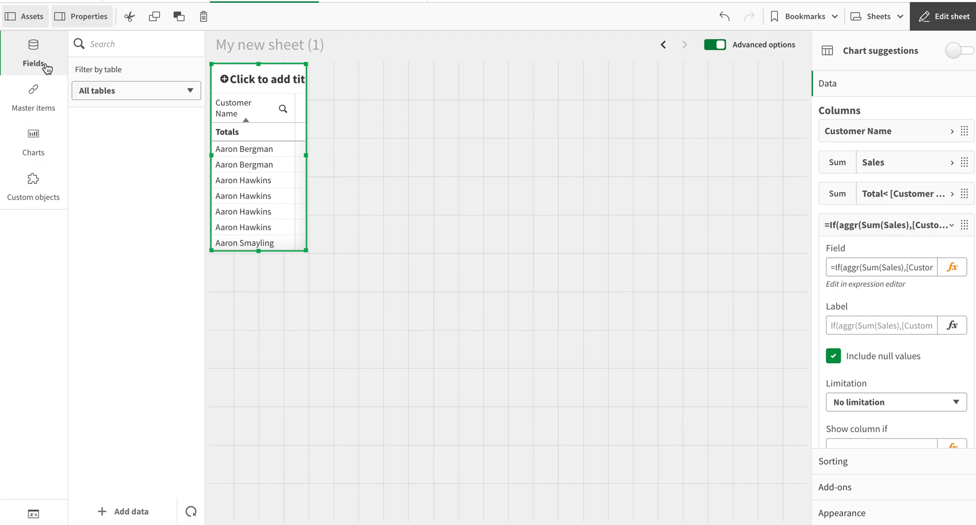
left_click(33, 142)
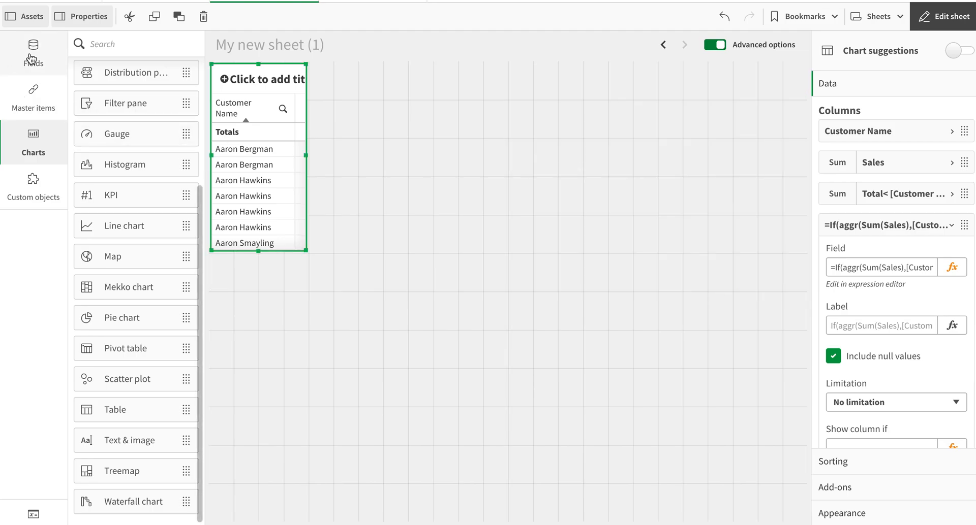
left_click(33, 53)
type("custo")
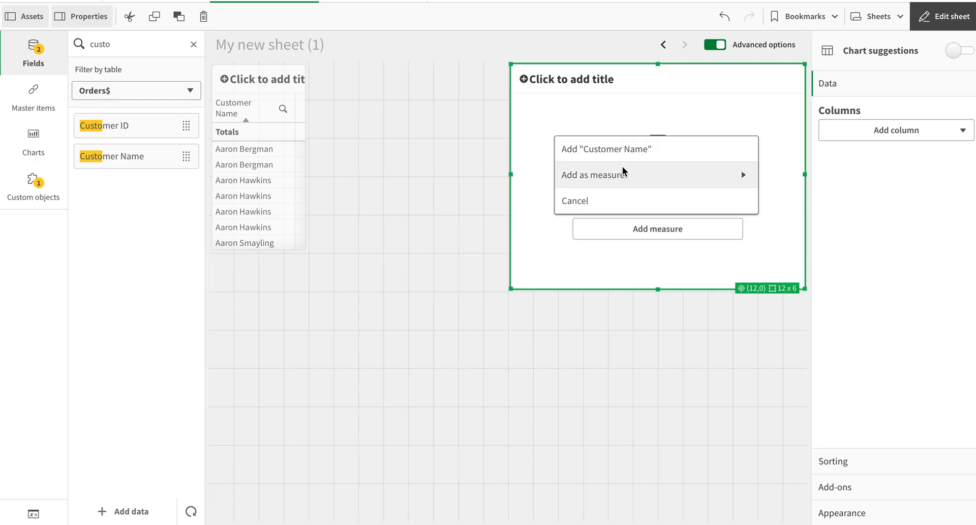
Build a table of Customer Name, CustomerSize and OrderYear from Orders$-2
left_click(609, 149)
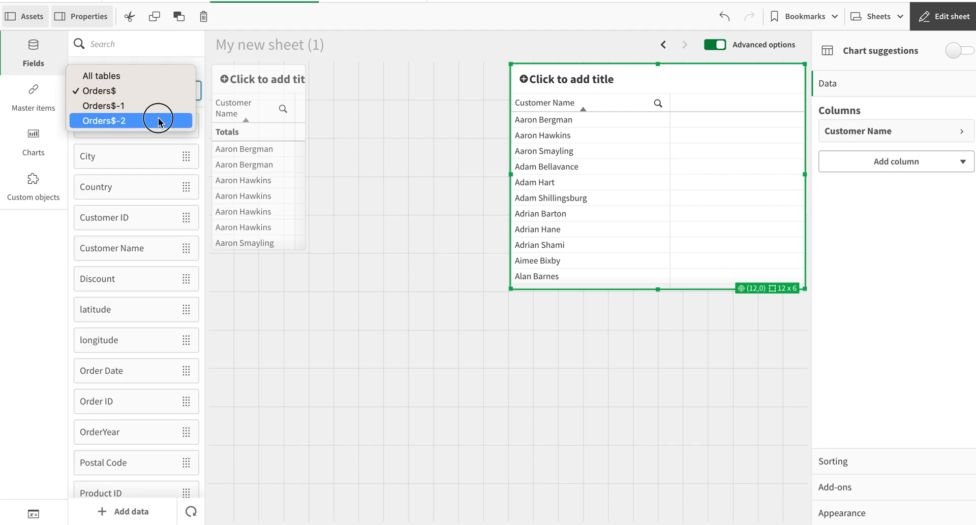
left_click(104, 121)
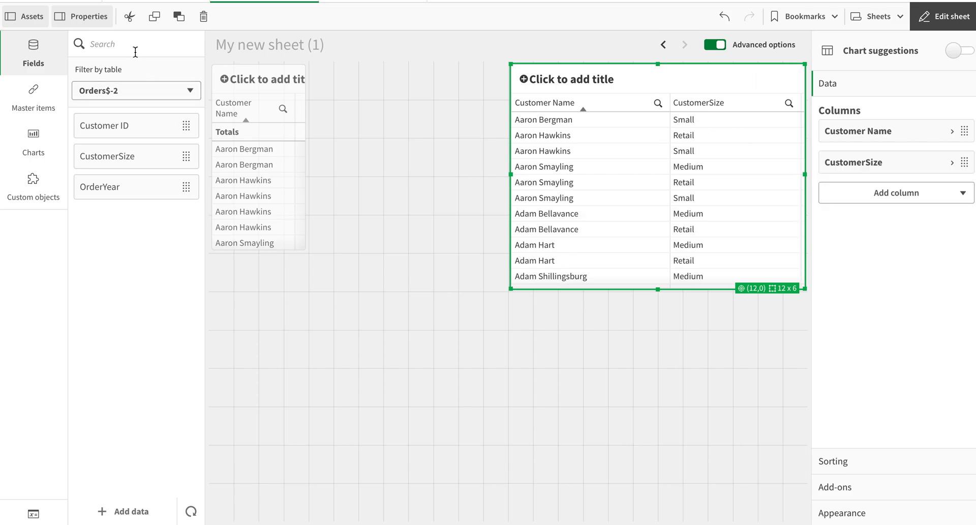
mouse_move(114, 186)
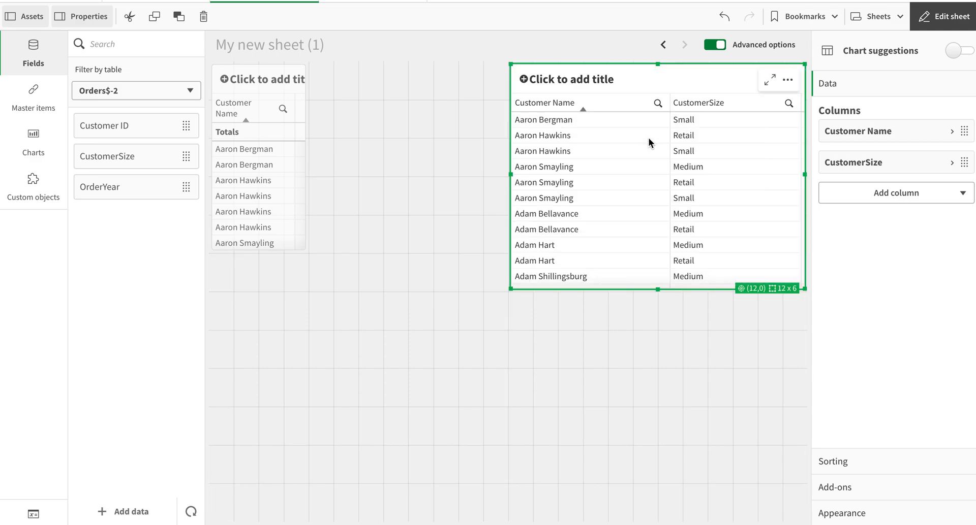
left_click(948, 16)
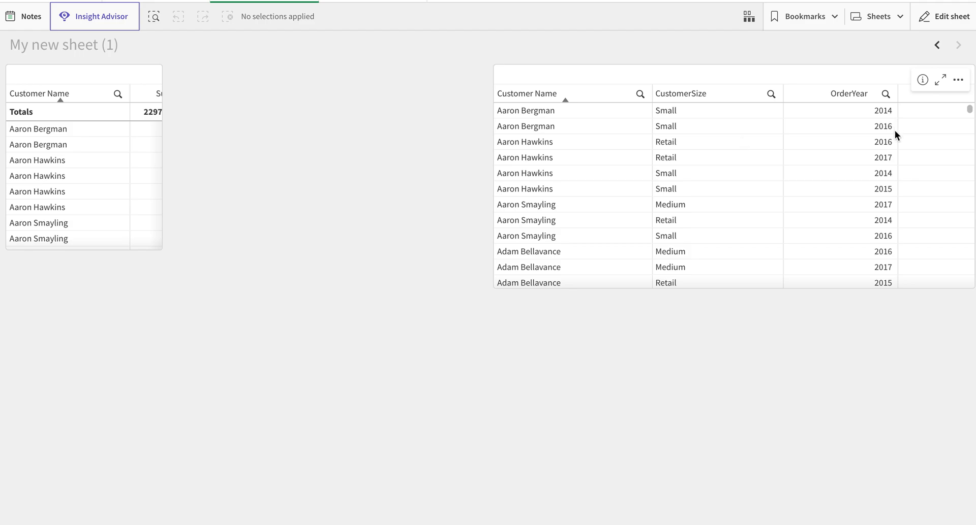
mouse_move(704, 161)
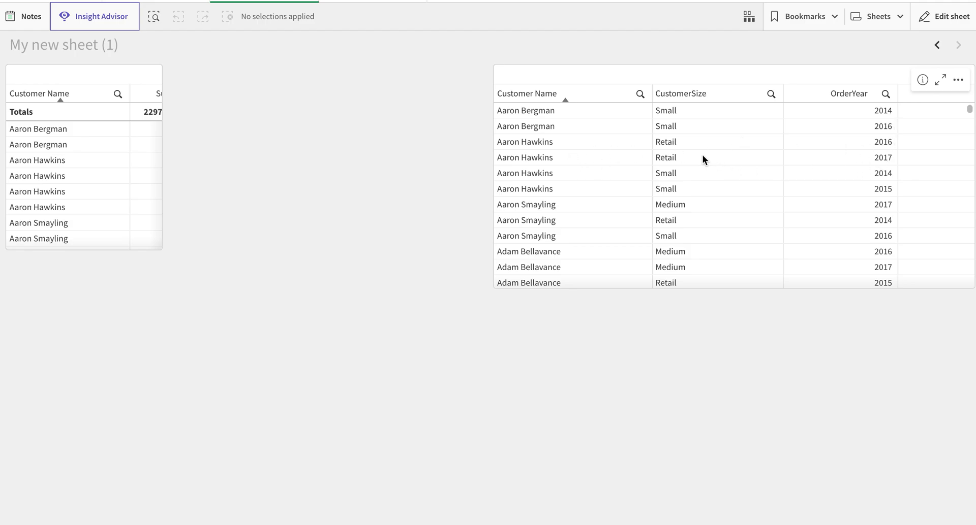
Select Aaron Hawkins and sort his customer size rows by OrderYear
left_click(525, 141)
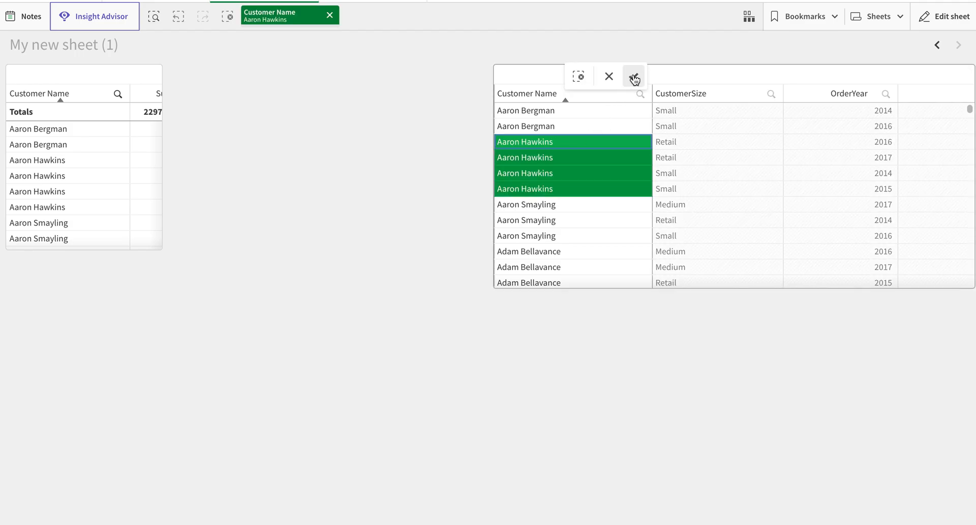
left_click(634, 75)
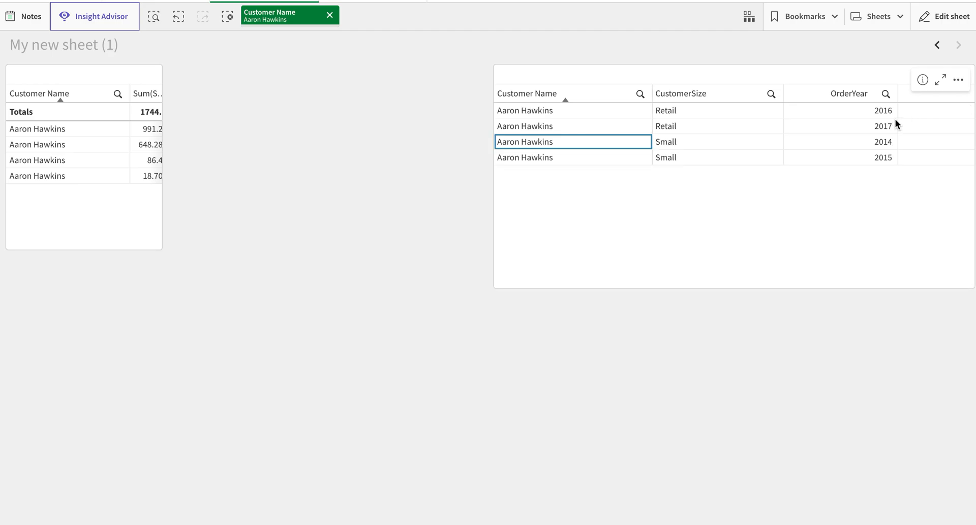
left_click(848, 94)
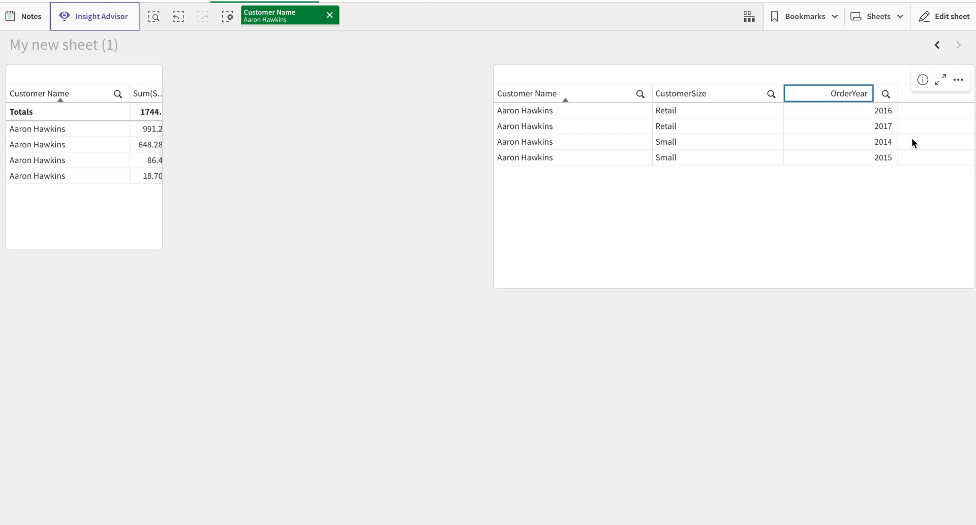
left_click(848, 93)
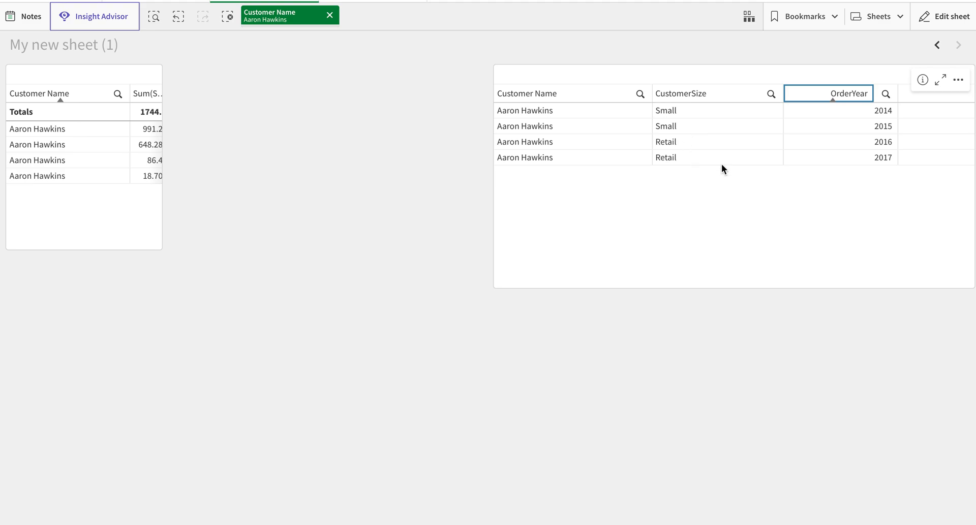
mouse_move(815, 180)
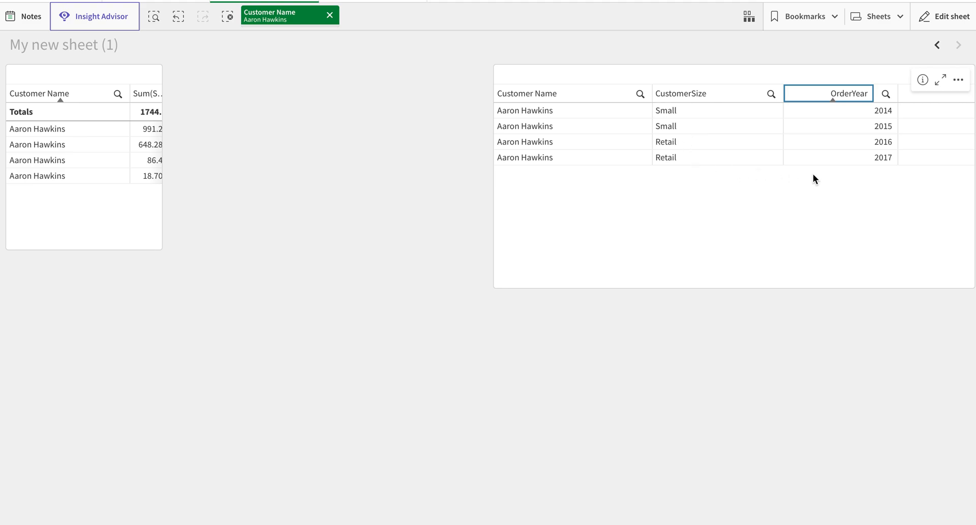
Add Sum(Sales) from the Orders$ table as a measure in the customer size table
left_click(948, 16)
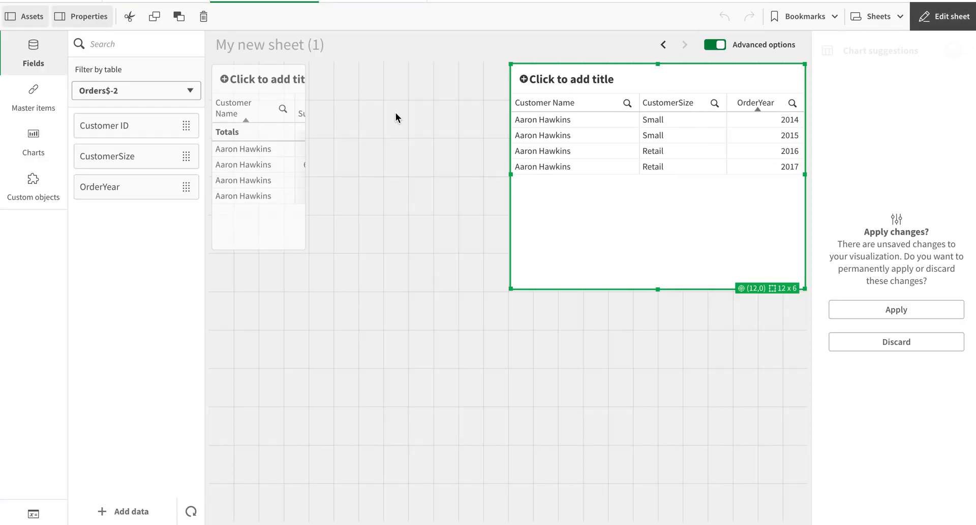
left_click(136, 90)
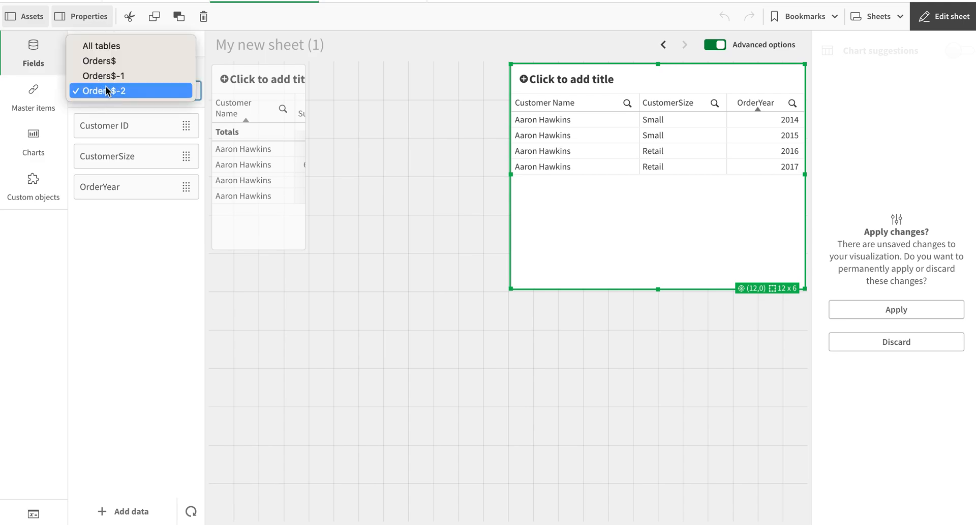
left_click(98, 60)
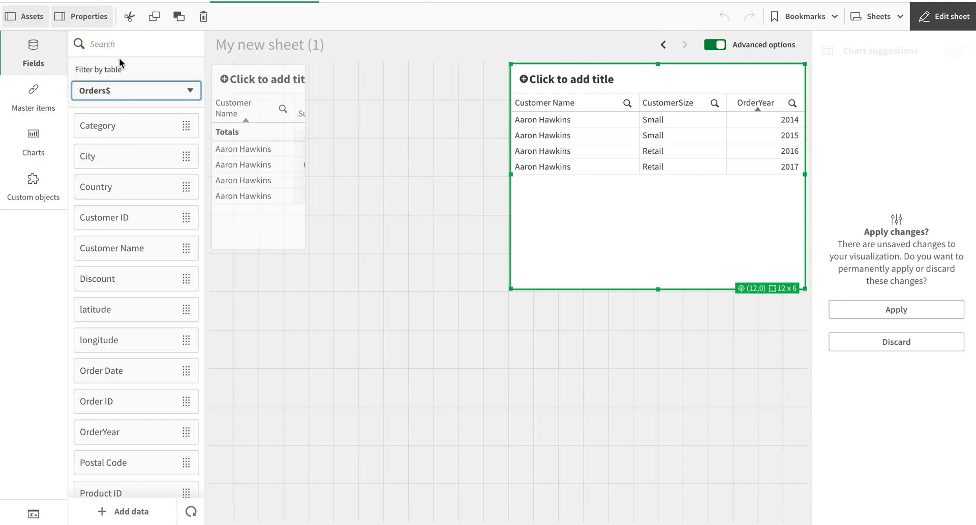
type("sale")
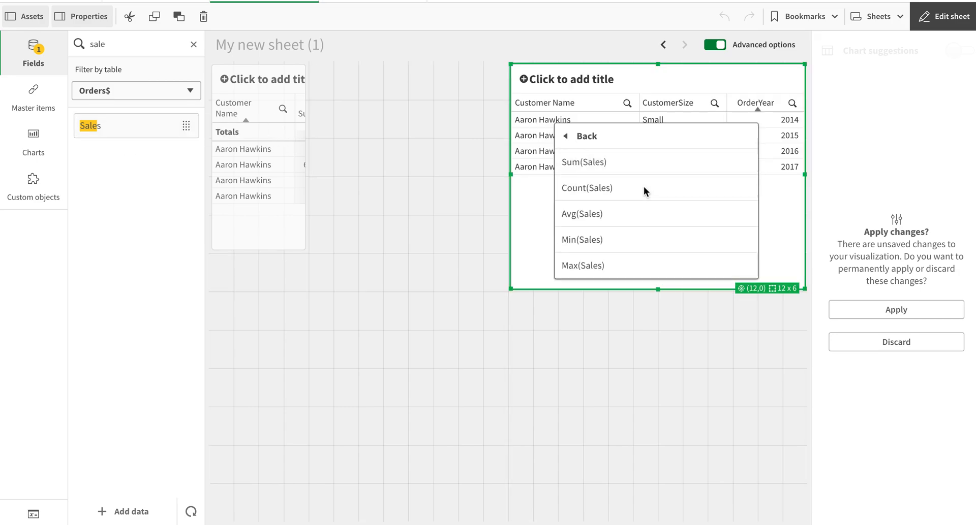
left_click(583, 162)
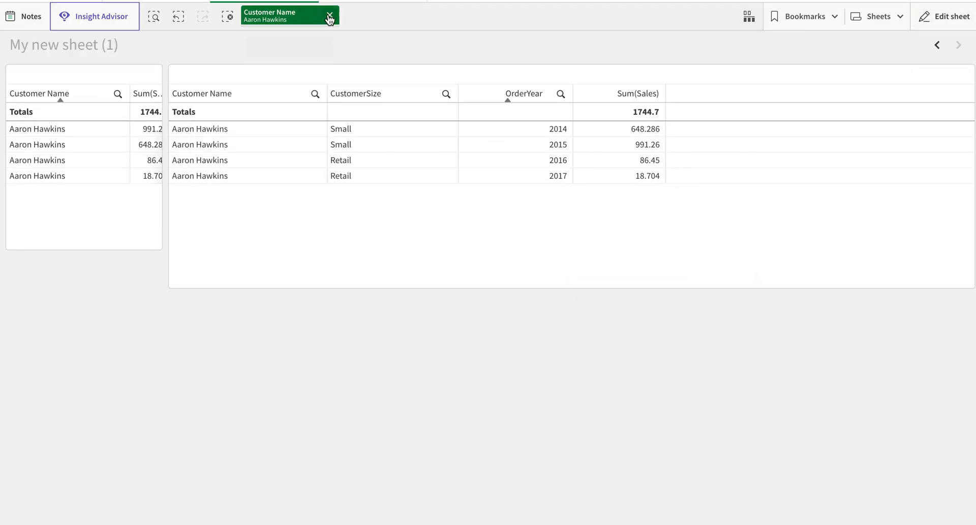
mouse_move(329, 19)
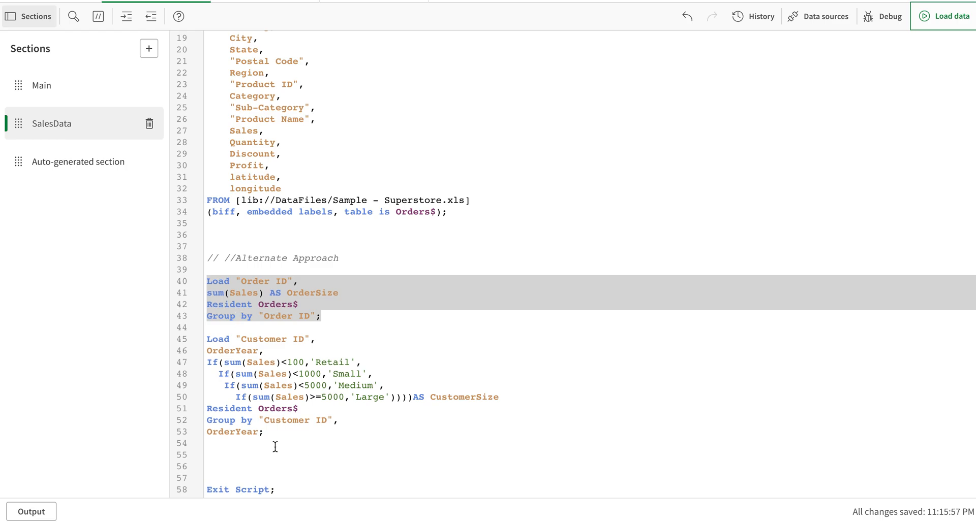
Re-comment the alternate-approach loads and start typing Load on line 8 of SalesData
left_click_drag(211, 270, 264, 432)
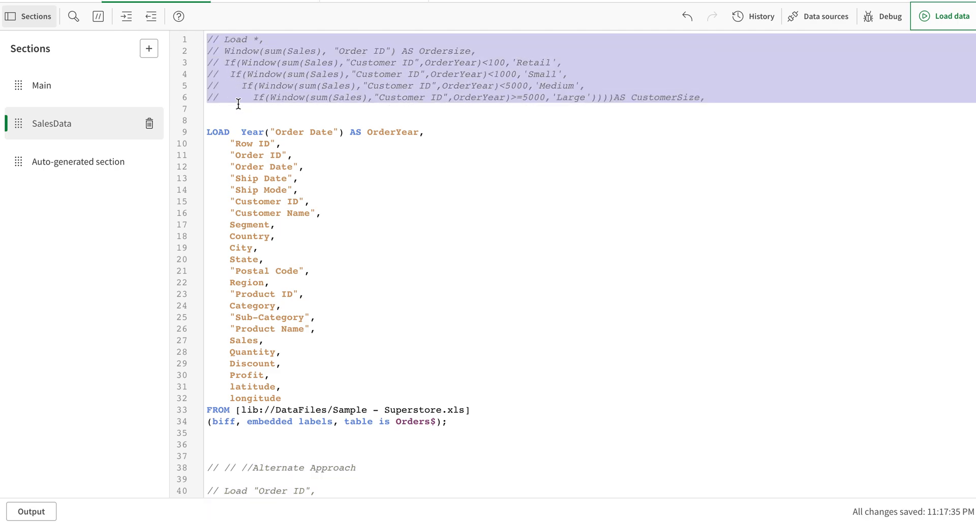
left_click(238, 110)
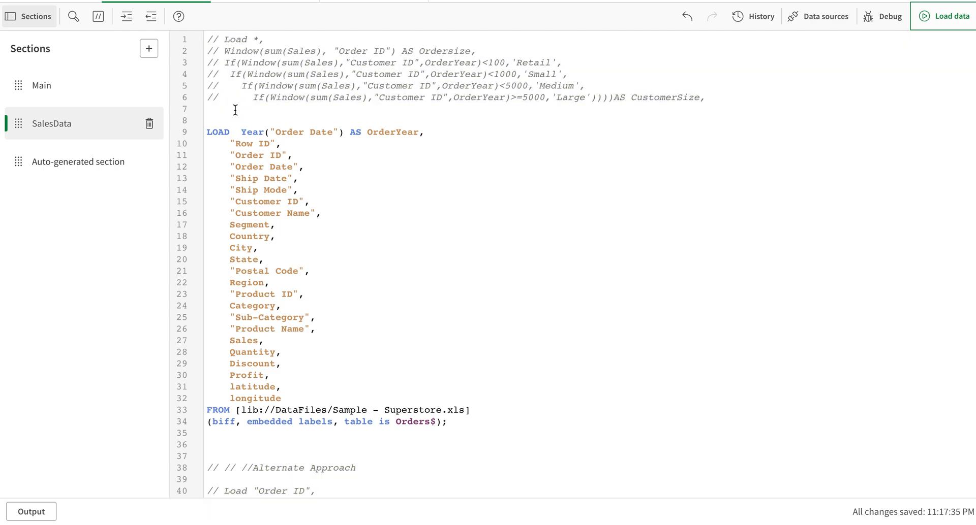
type("Lo")
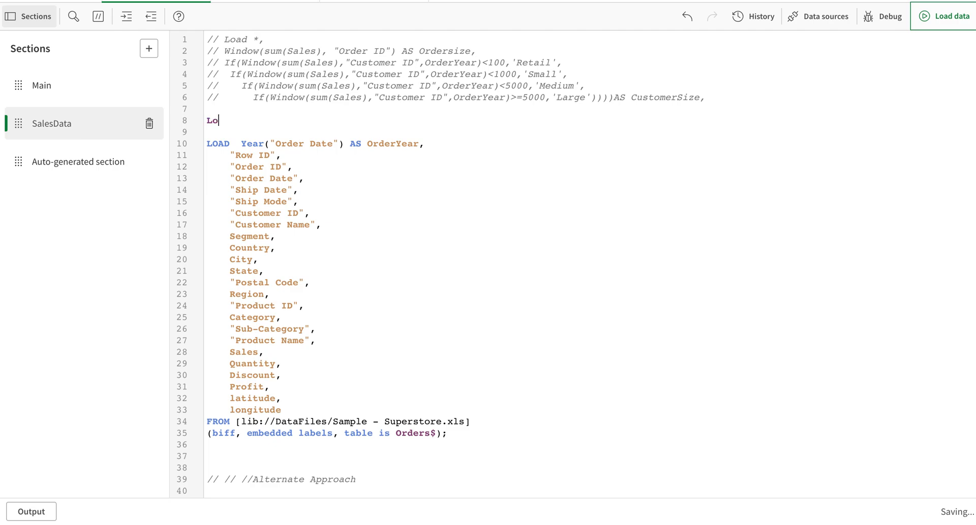
Write the 'Load *,' opening line of the preceding load
type("ad")
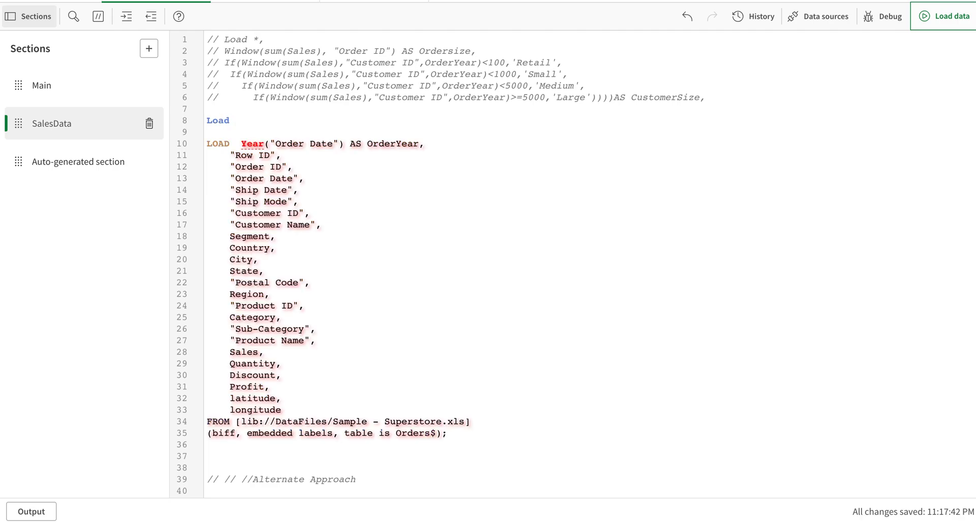
left_click(236, 120)
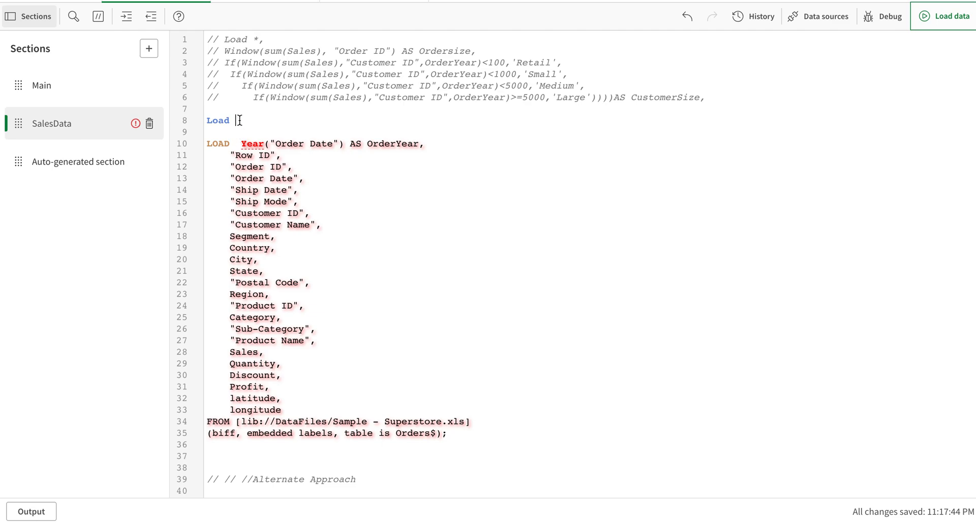
type("*,")
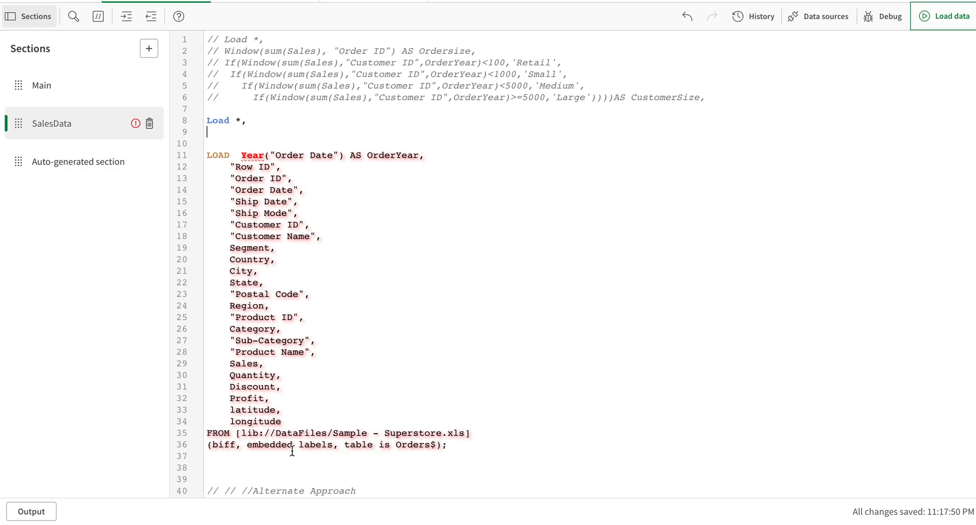
Add Window(sum(Sales),"Order ID") AS Ordersize on the next line
type("Window(")
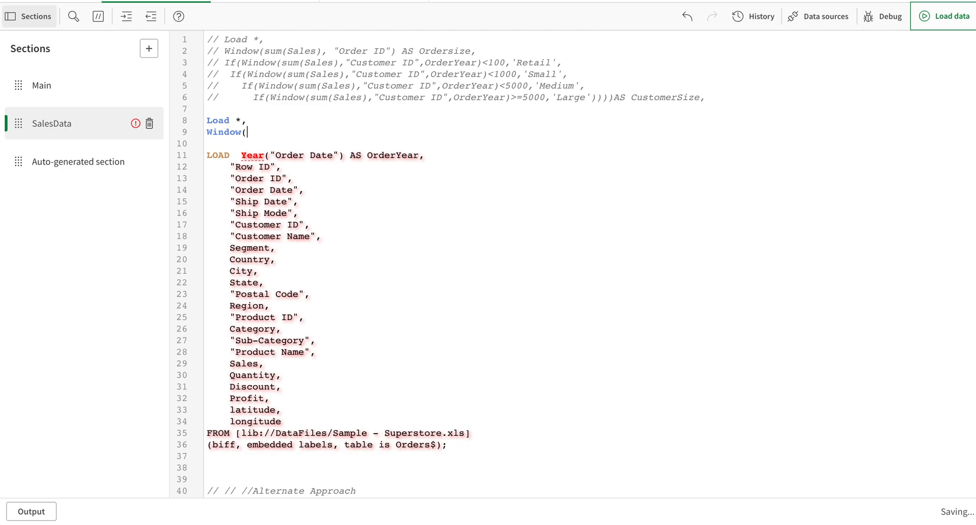
type("sum(Sales),")
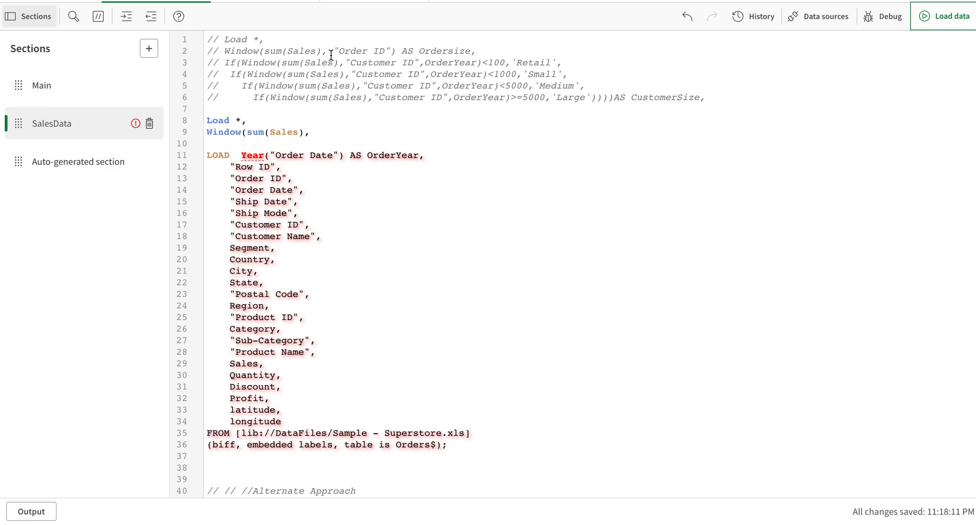
double_click(361, 50)
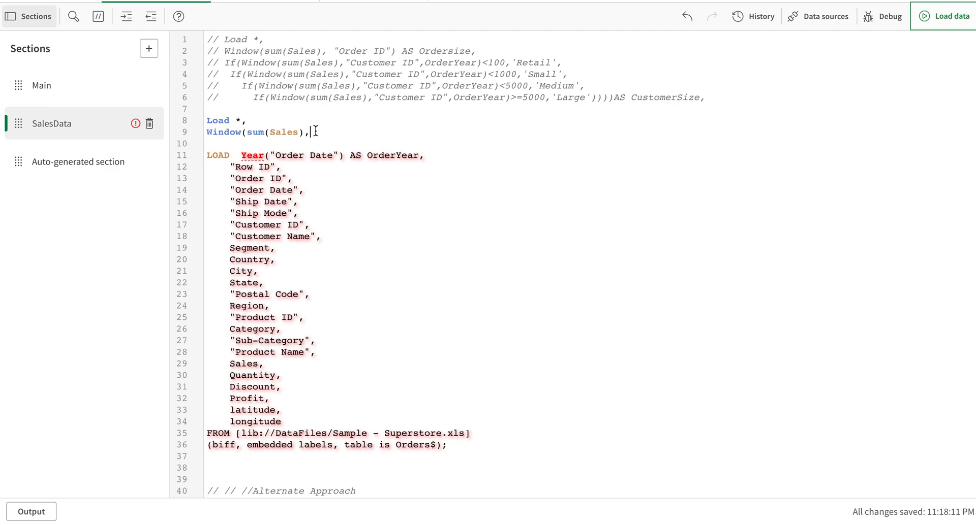
type("\"Order ID\")")
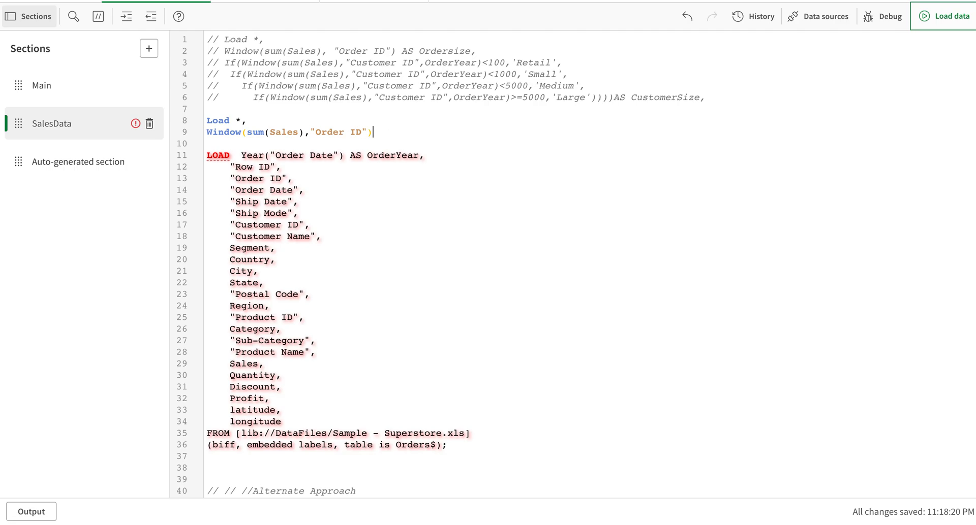
type("AS Ord")
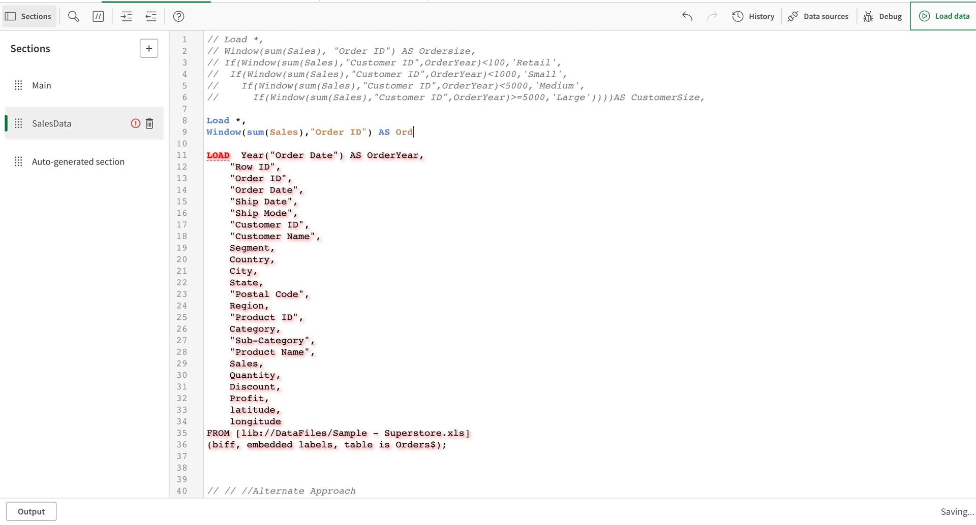
type("erSize")
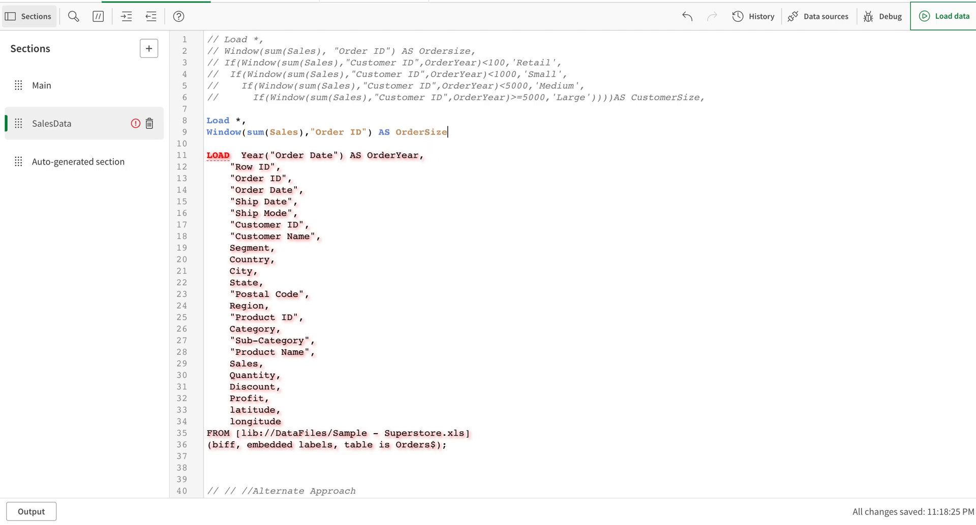
key("Backspace")
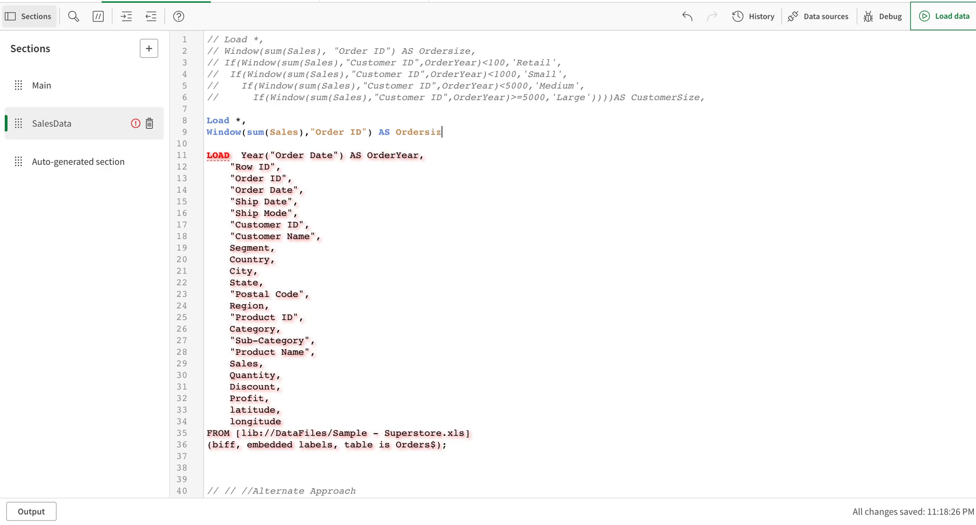
Finish the Ordersize line and add Window(Sum(Sales),"Customer ID",OrderYear) AS CustomerSize
type("e,")
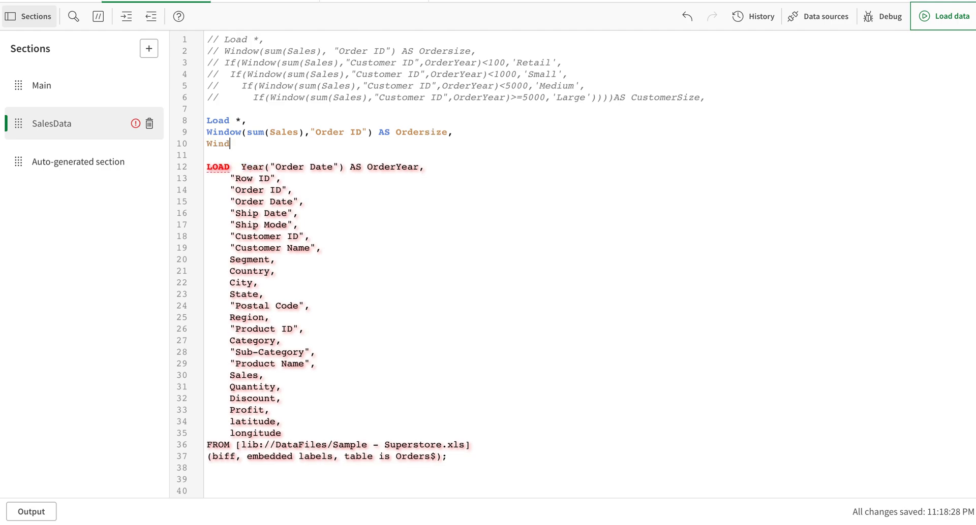
type("(Sum")
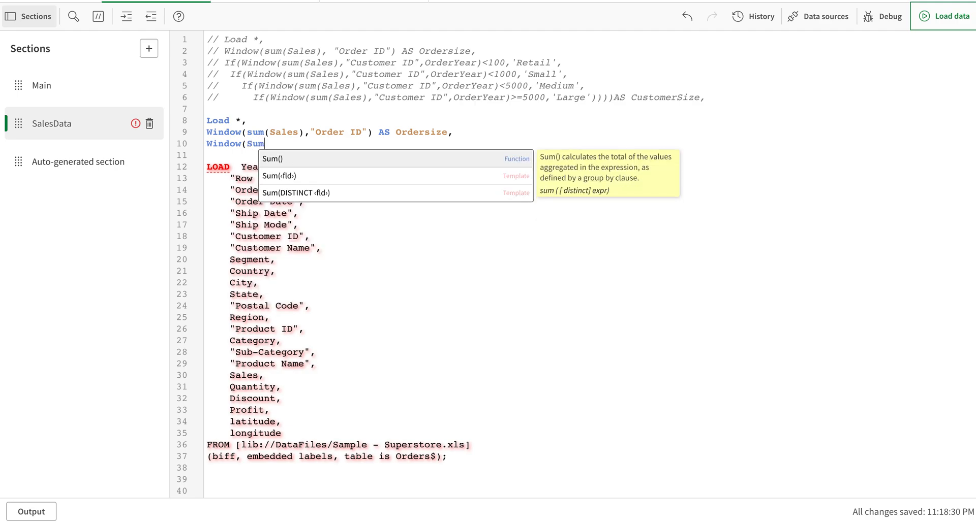
type("(")
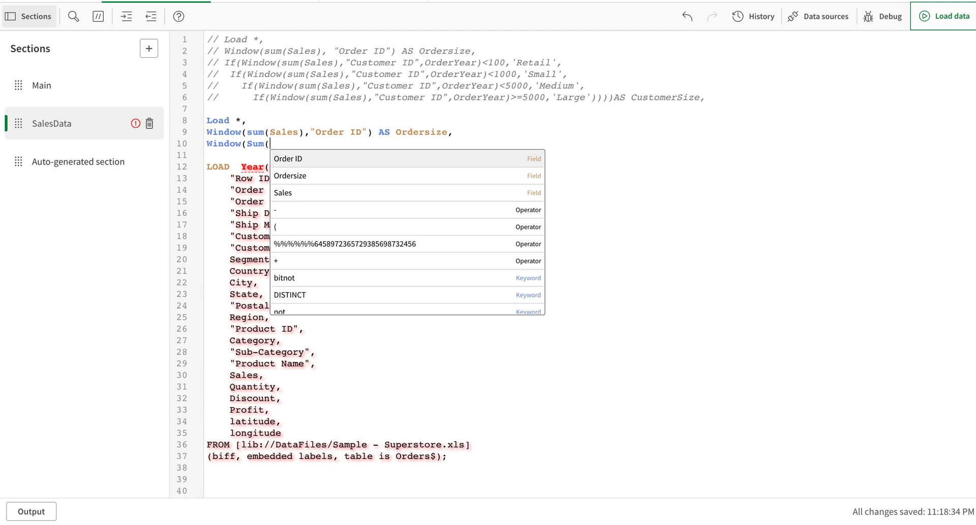
mouse_move(305, 125)
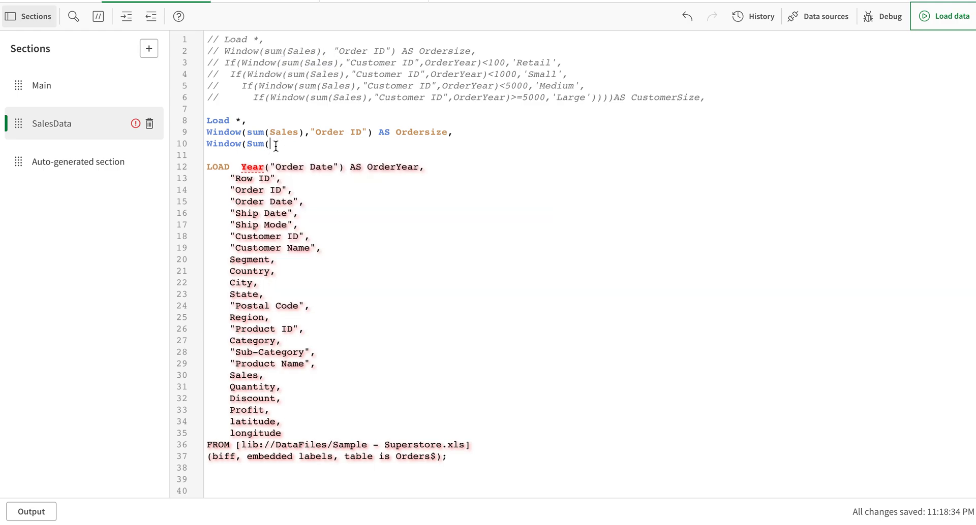
type("Sales")
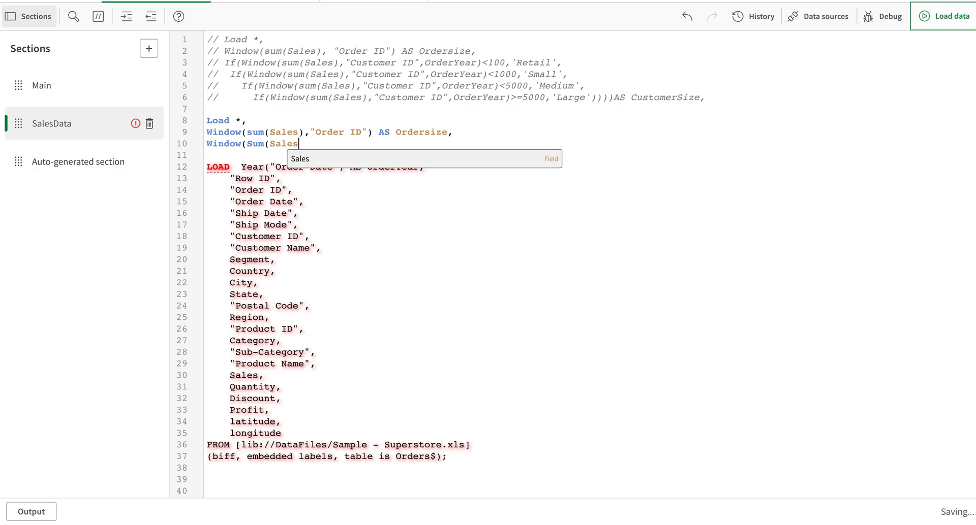
type("),\"Customer ID\",OrderYear) AS")
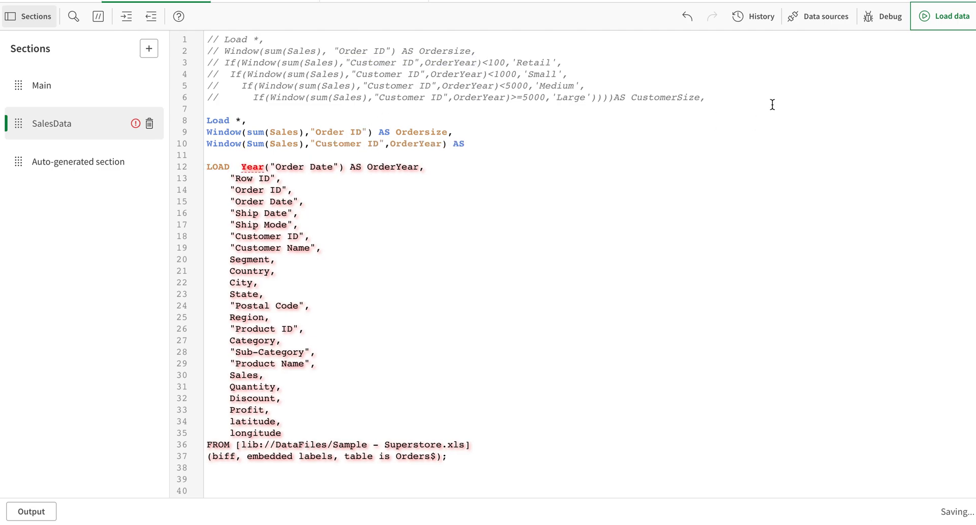
double_click(665, 97)
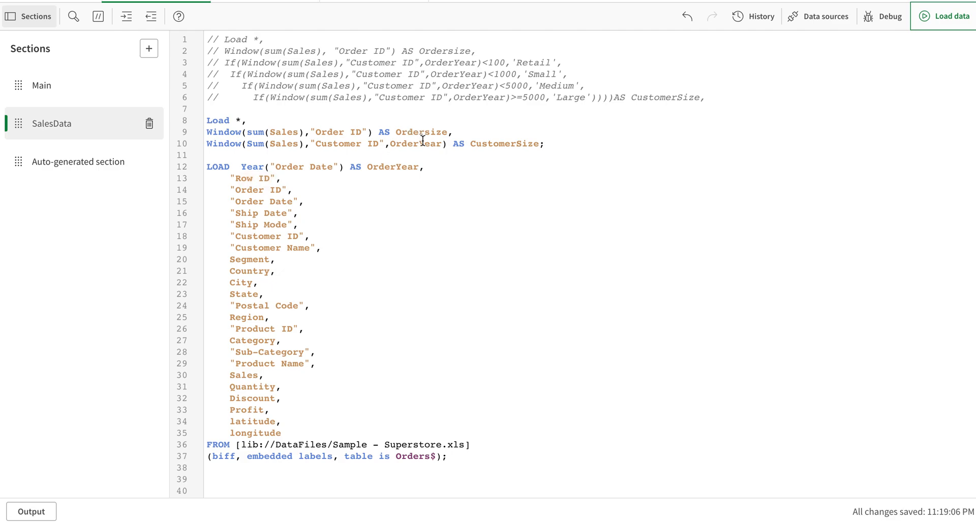
Reload the updated script and close the report after 9,994 rows load
left_click(943, 16)
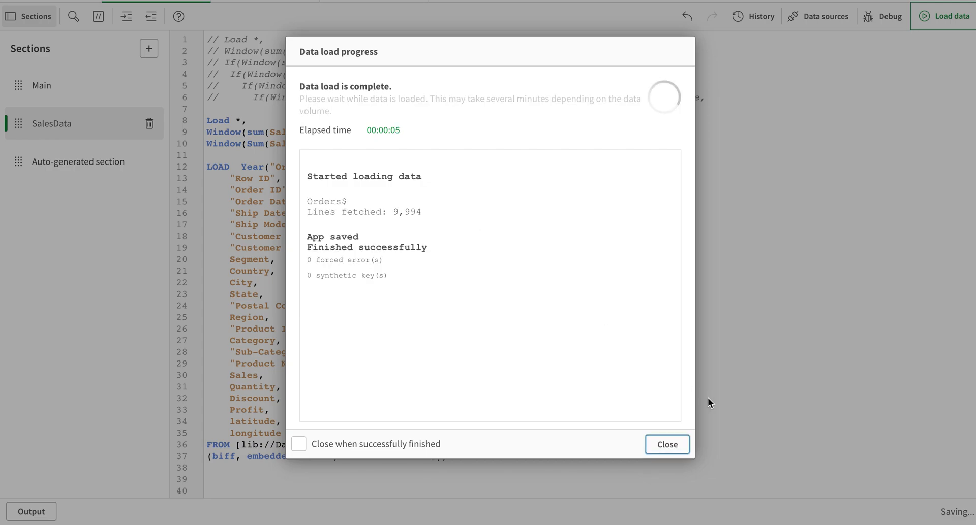
left_click(666, 445)
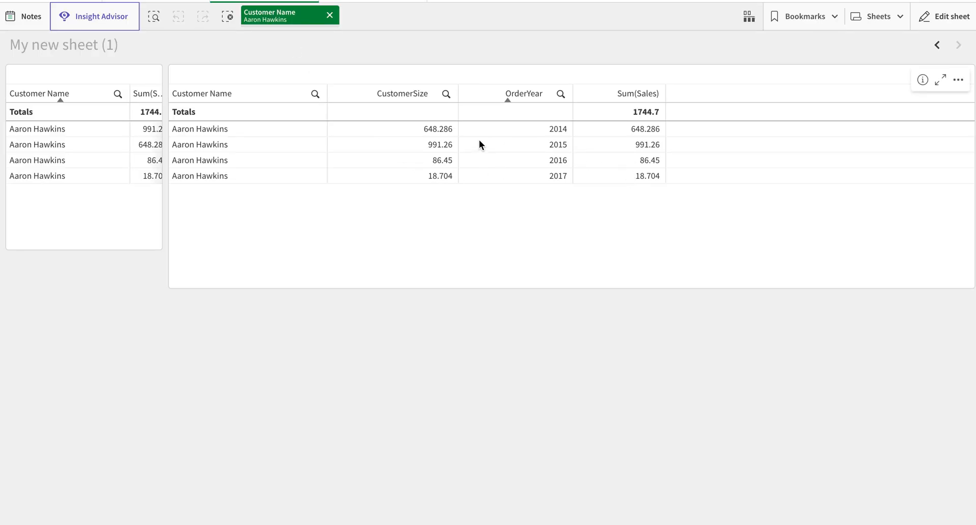
mouse_move(425, 146)
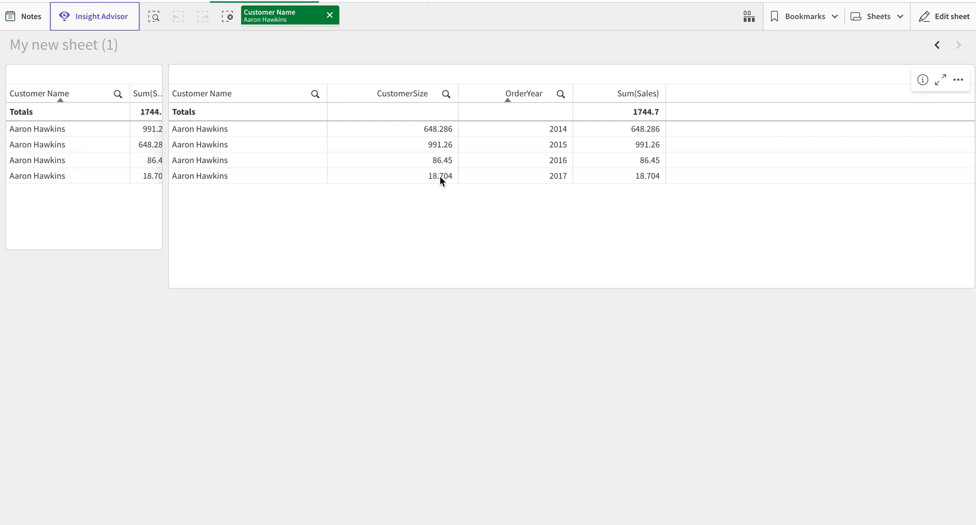
mouse_move(950, 16)
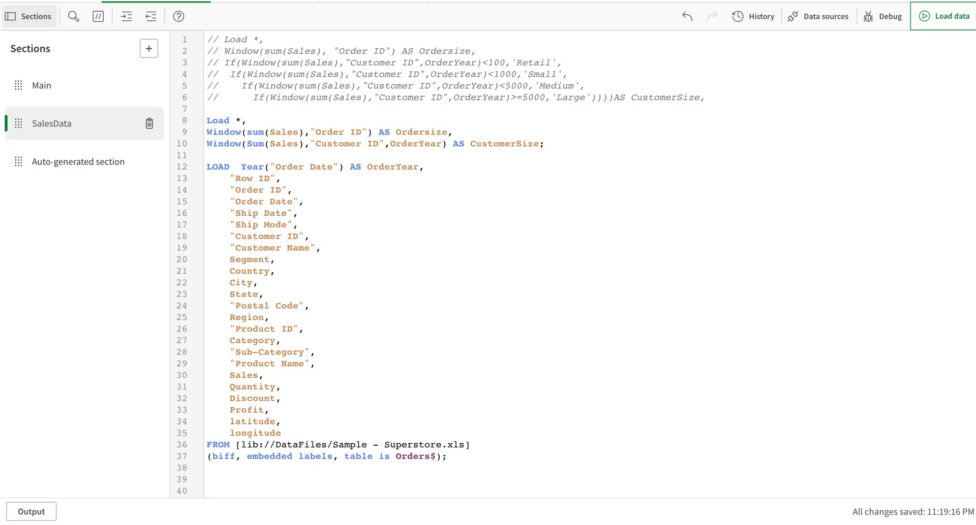
mouse_move(347, 197)
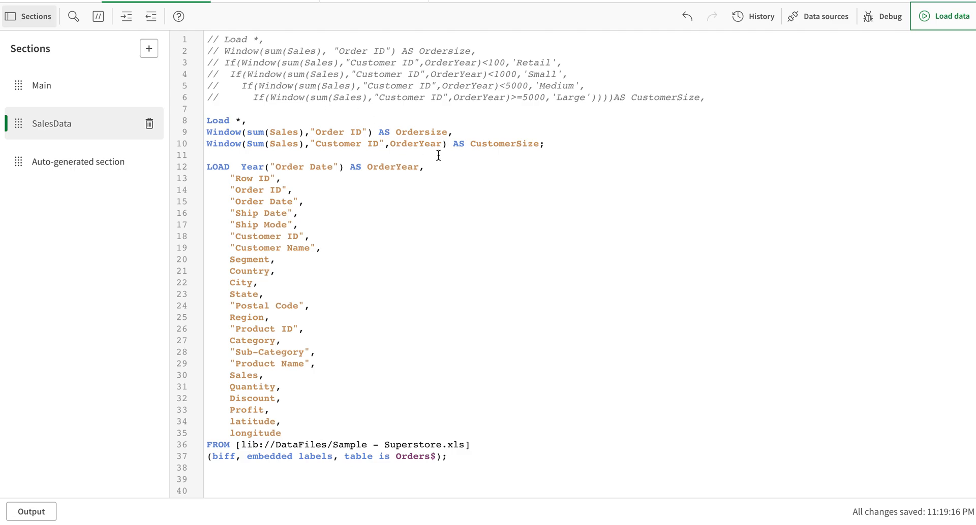
Scroll down the script to the commented alternate Group By loads and Exit Script
scroll("down", 3)
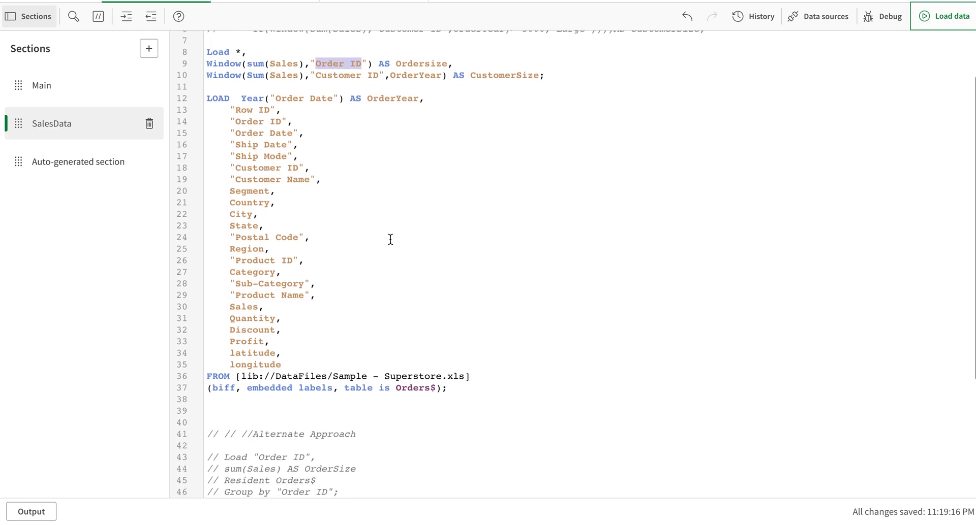
scroll("down", 3)
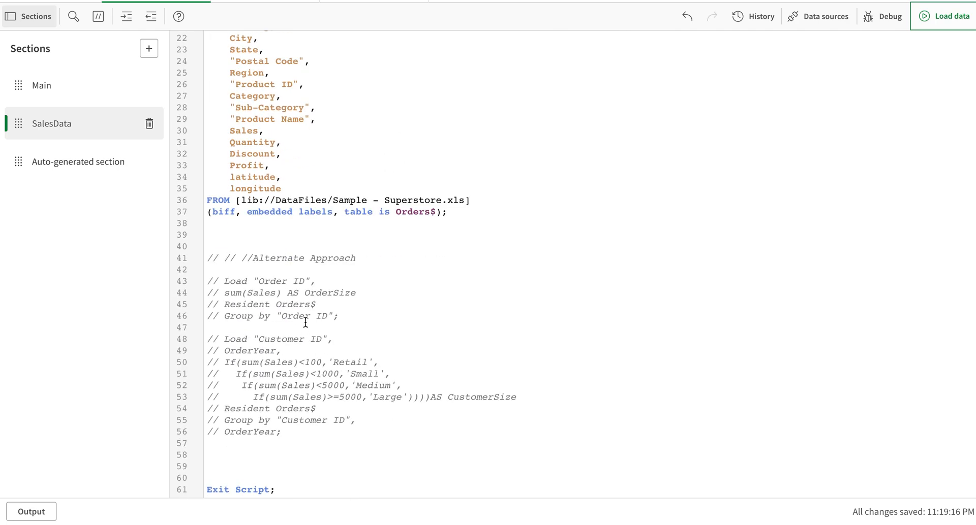
mouse_move(328, 362)
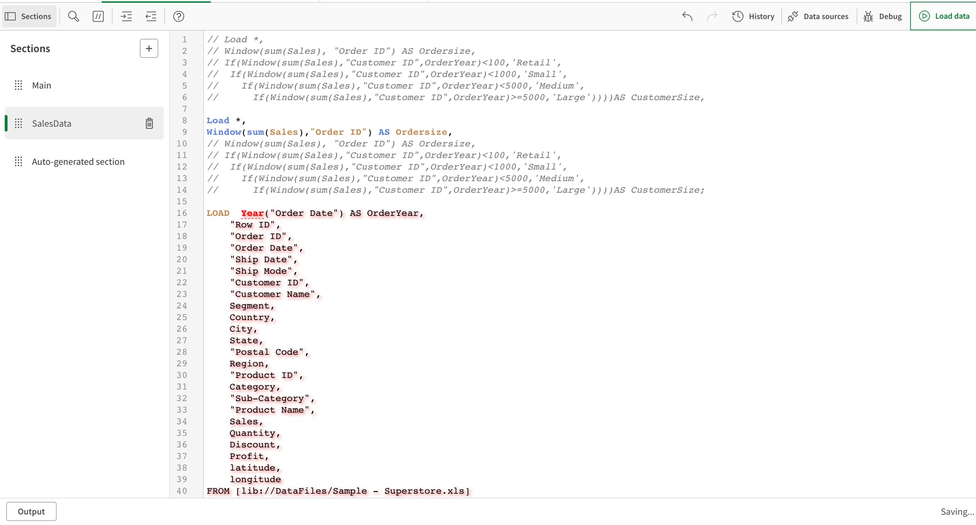
Uncomment the pasted Ordersize and Retail/Small/Medium/Large CustomerSize lines, then reload the script
left_click_drag(208, 143, 224, 190)
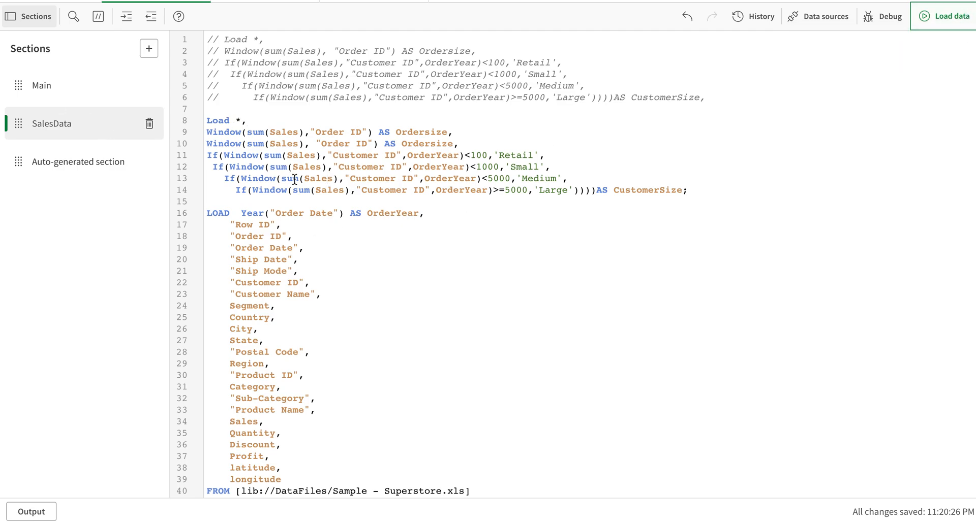
left_click(948, 16)
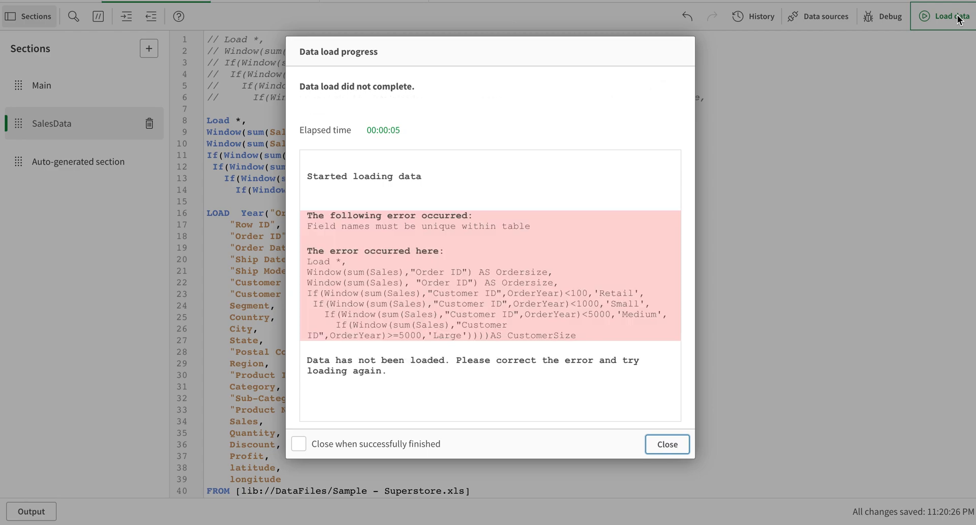
mouse_move(665, 468)
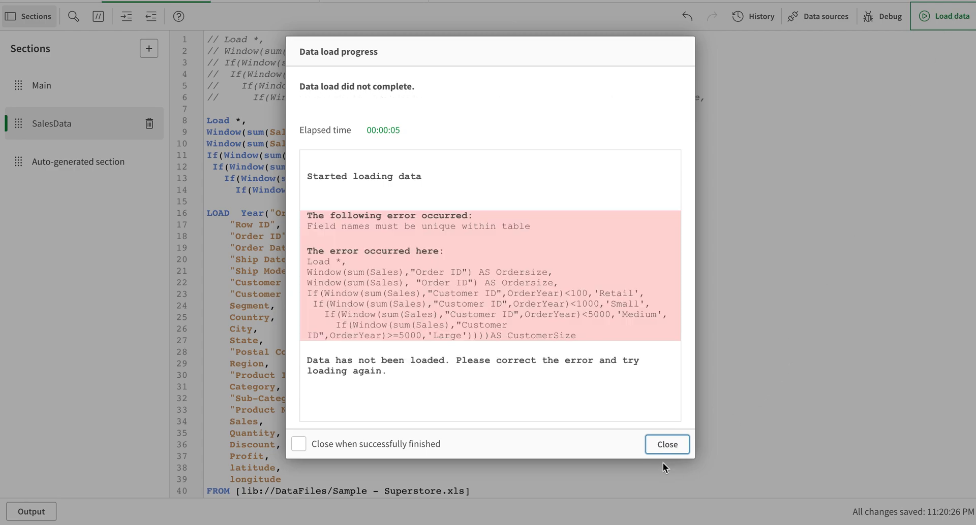
Close the failed load report showing the 'Field names must be unique' error
left_click(666, 444)
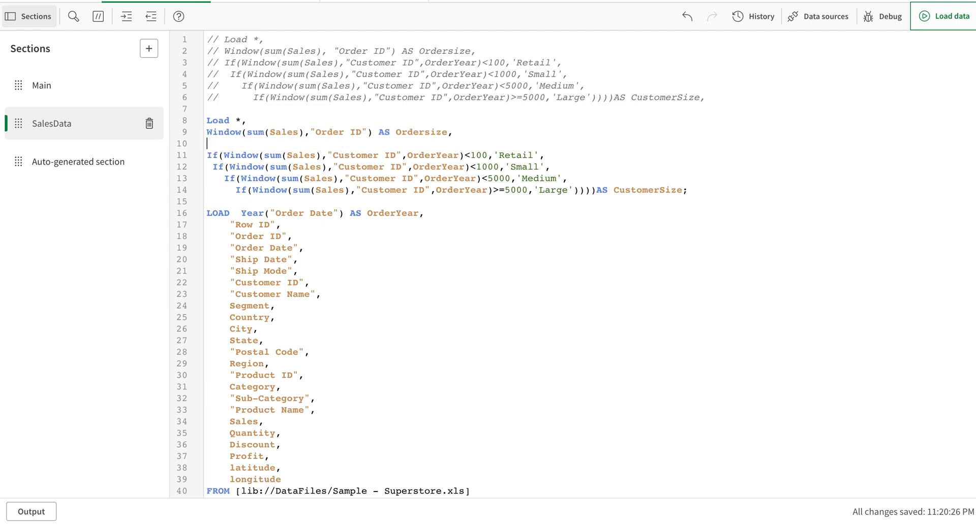
Reload the corrected script, confirm 9,994 lines fetched, and close the load report
left_click(948, 16)
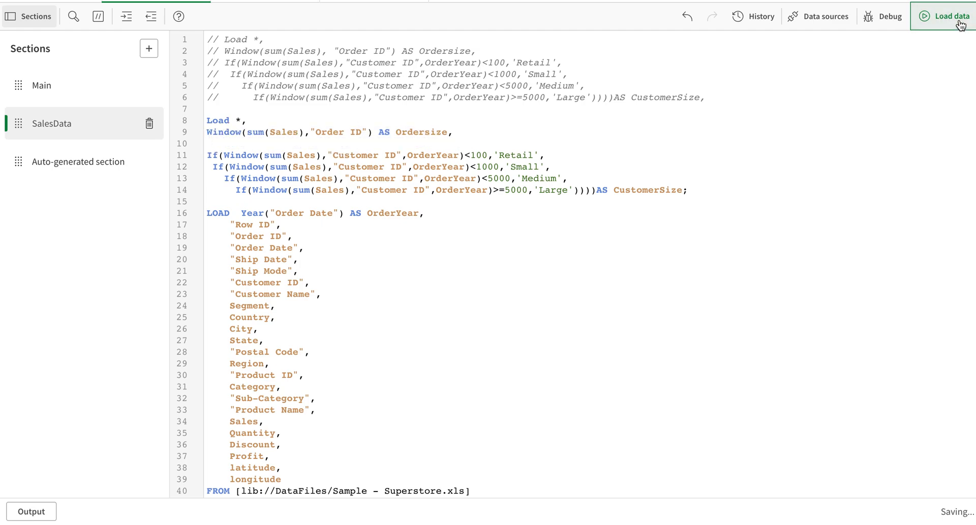
left_click(948, 16)
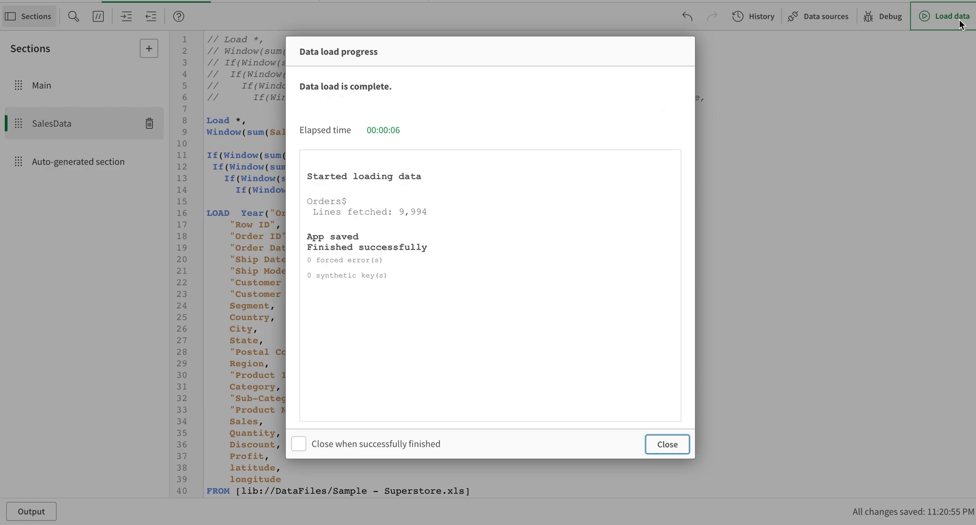
left_click(666, 445)
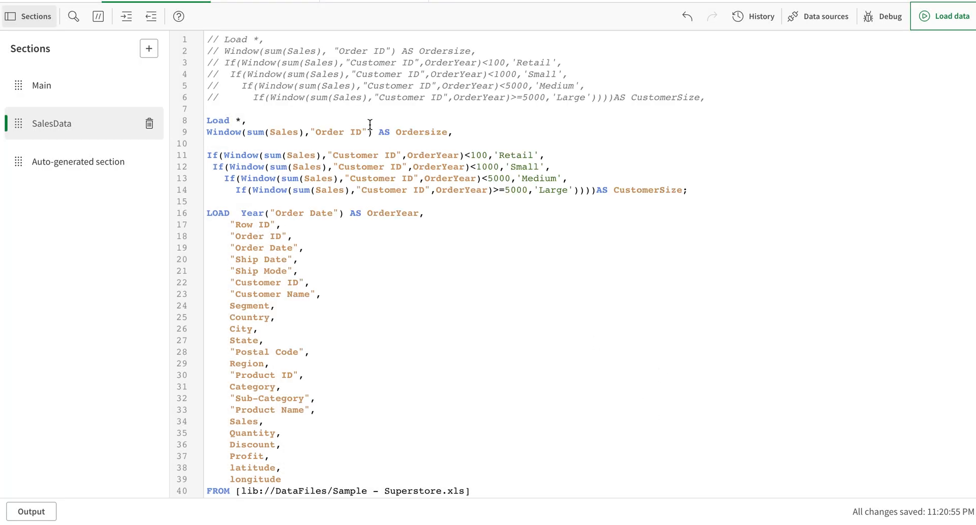